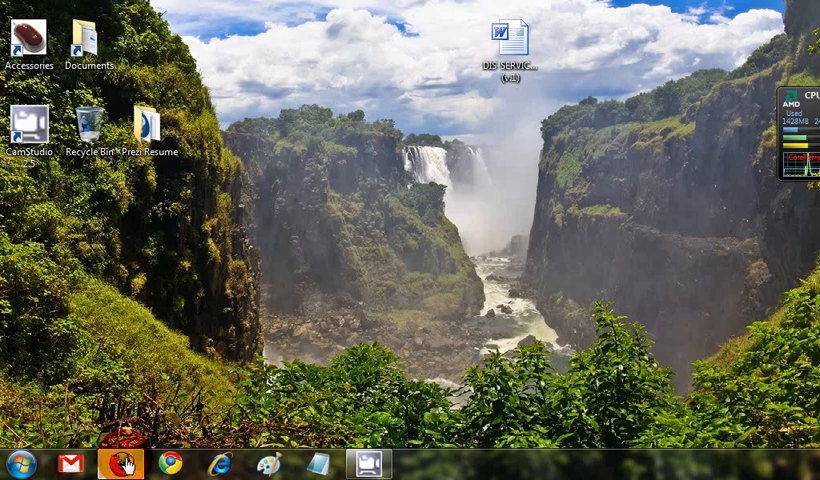
# - Launch Firefox and browse the portableapps.com Applications directory down to the Office category
pyautogui.click(172, 464)
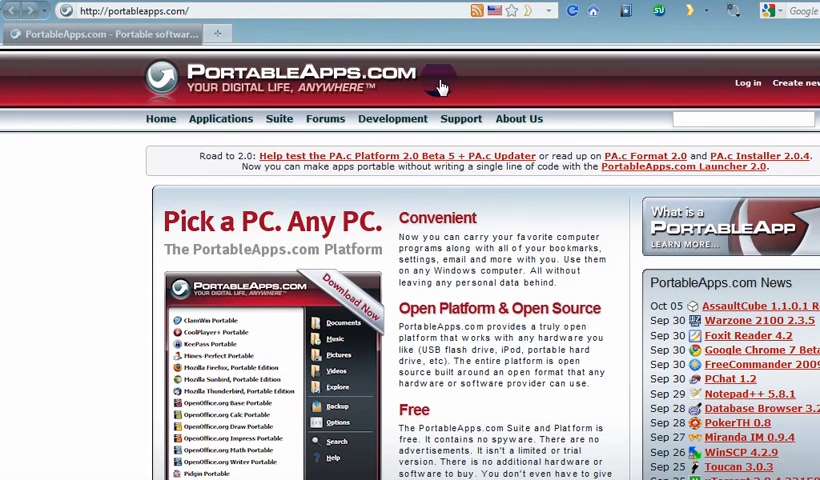
pyautogui.moveTo(564, 100)
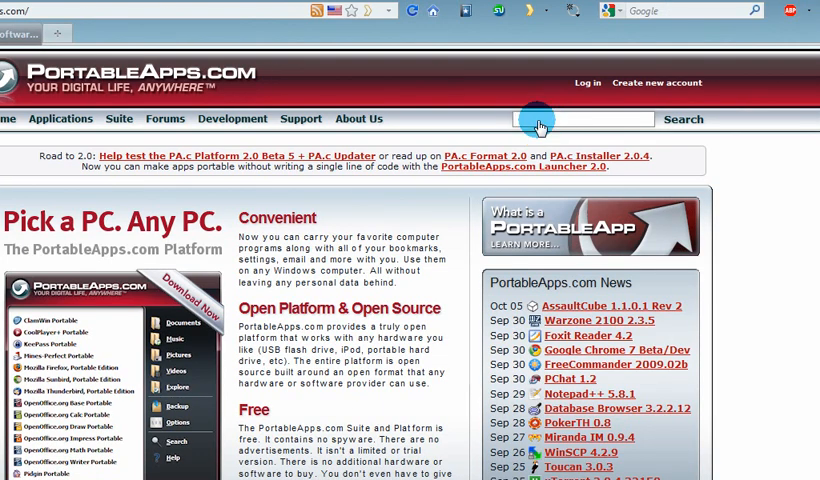
pyautogui.moveTo(484, 96)
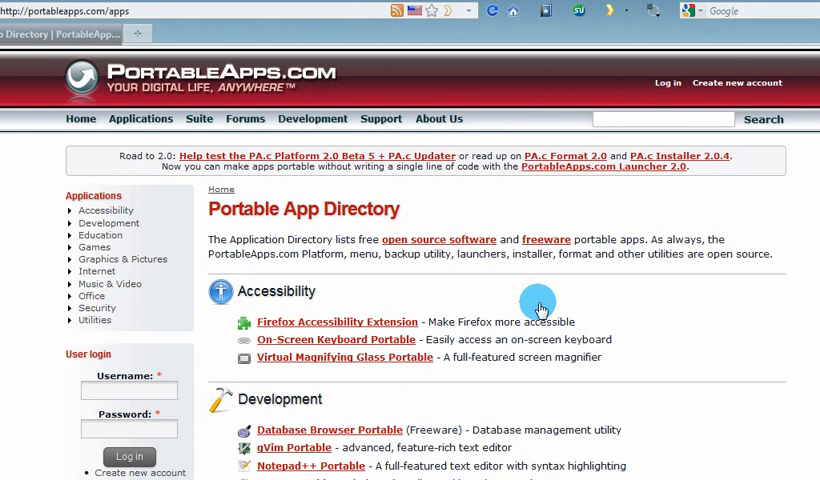
pyautogui.moveTo(578, 312)
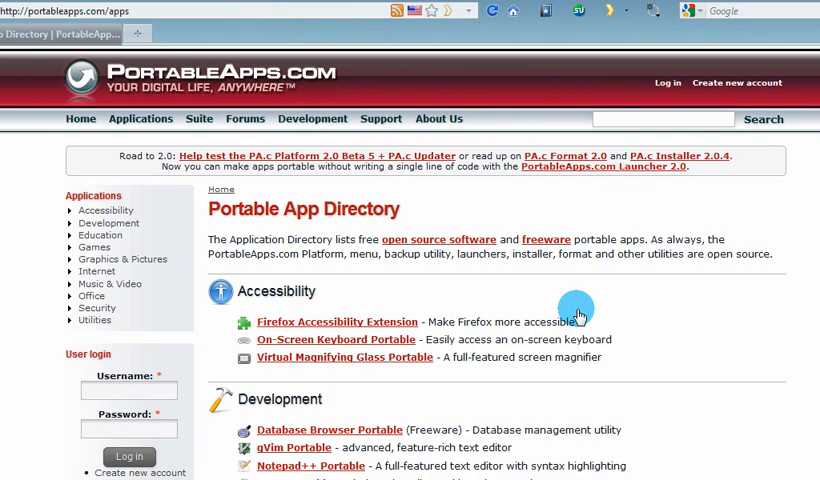
pyautogui.scroll(-3)
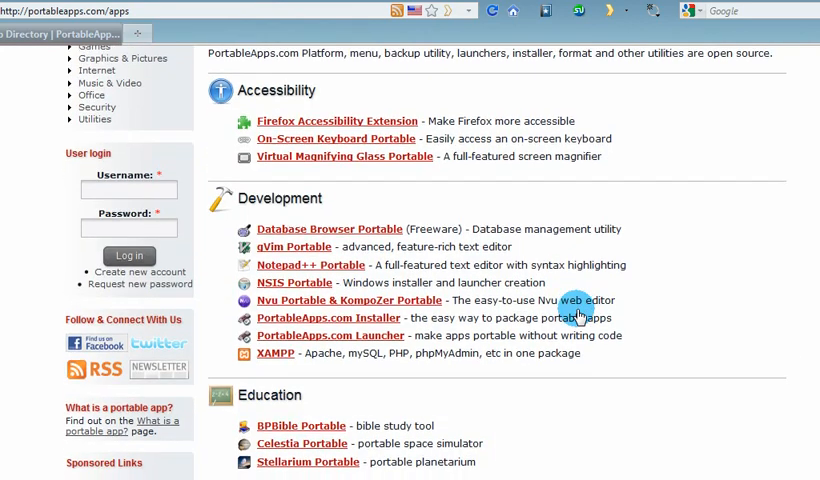
pyautogui.scroll(3)
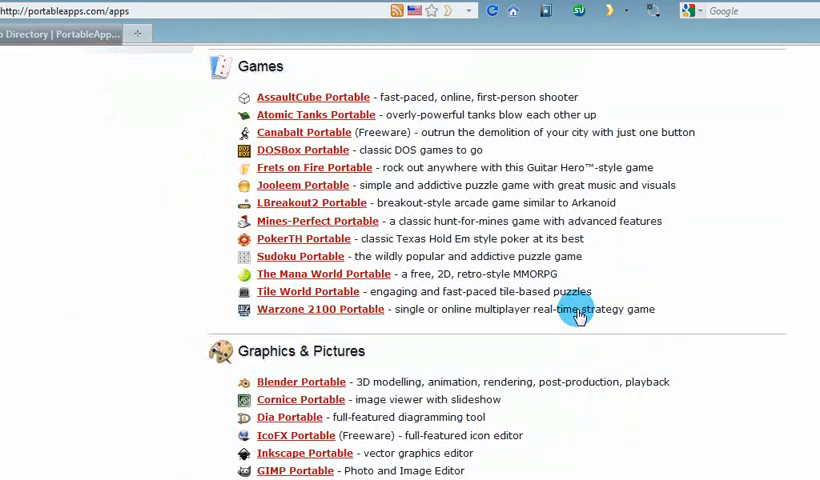
pyautogui.scroll(-3)
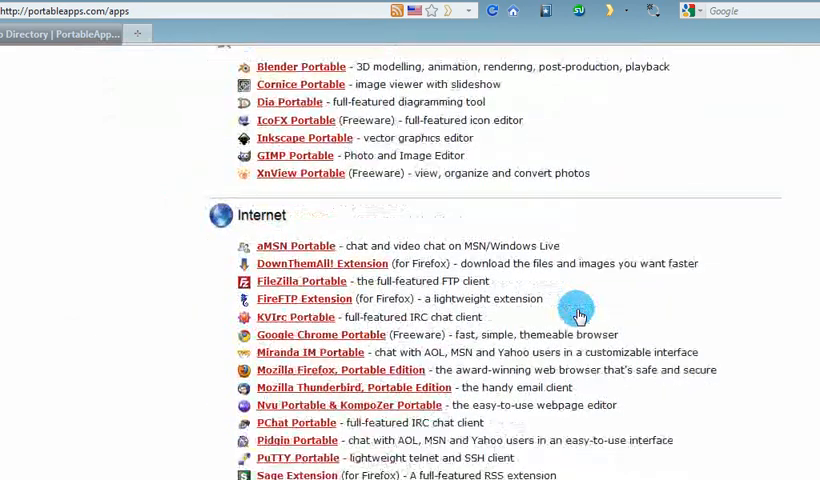
pyautogui.scroll(-3)
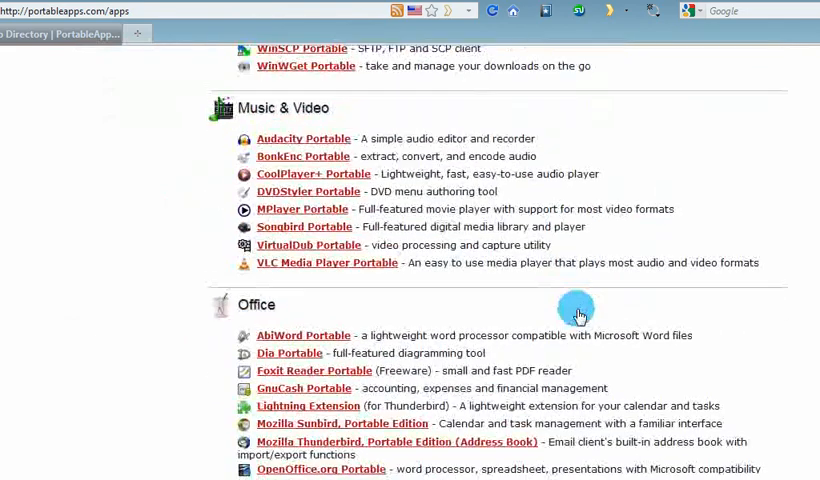
pyautogui.scroll(-3)
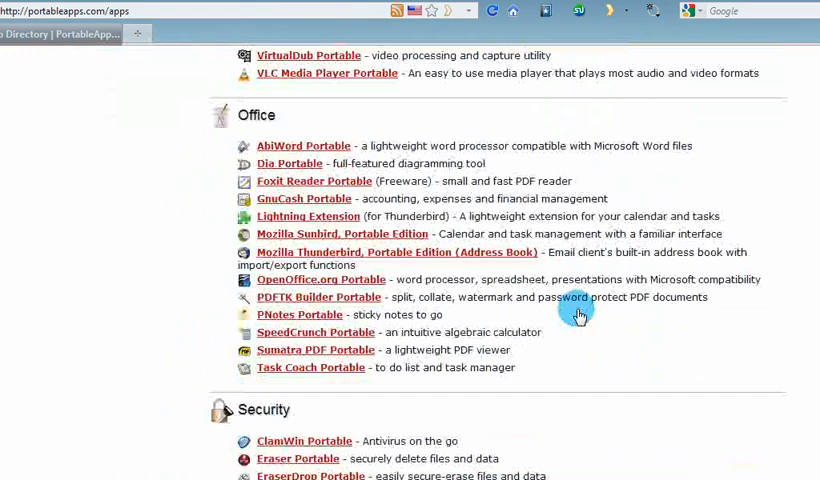
pyautogui.moveTo(516, 216)
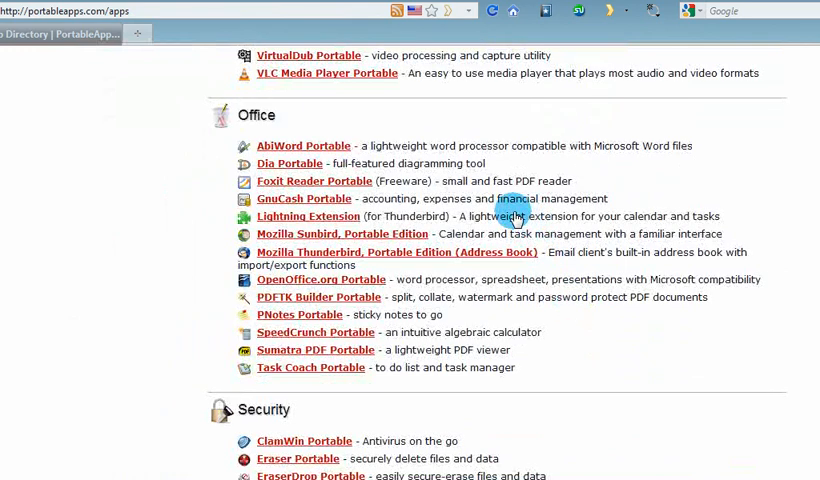
pyautogui.moveTo(376, 280)
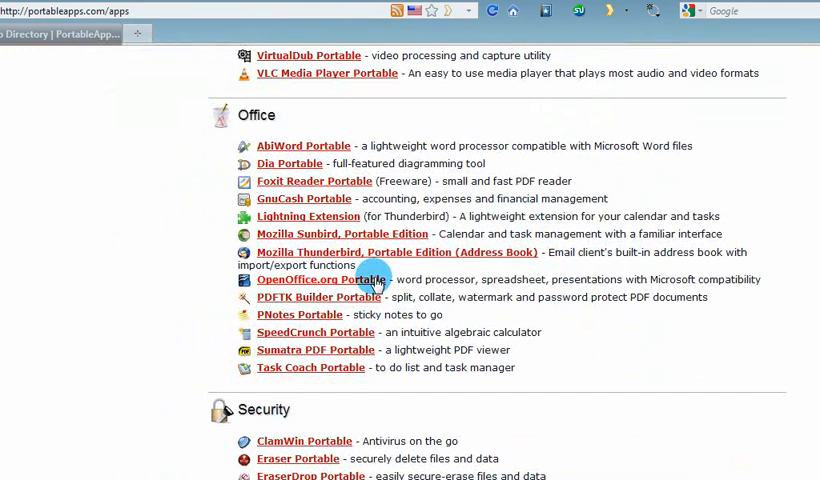
# - Select the OpenOffice.org Portable entry under Office to show its Download 3.2.0 offer
pyautogui.click(312, 280)
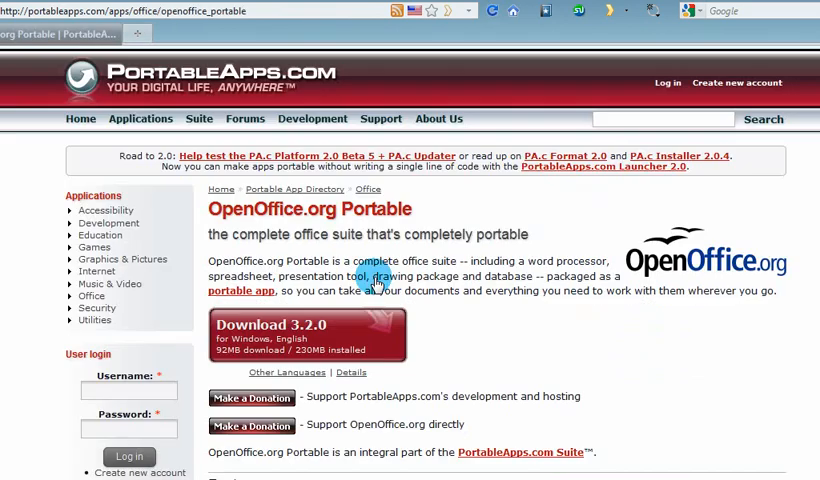
pyautogui.scroll(-3)
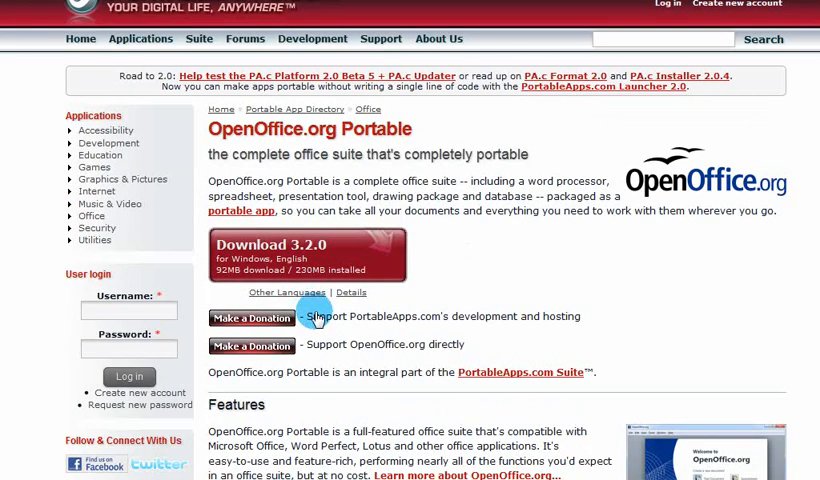
pyautogui.moveTo(330, 304)
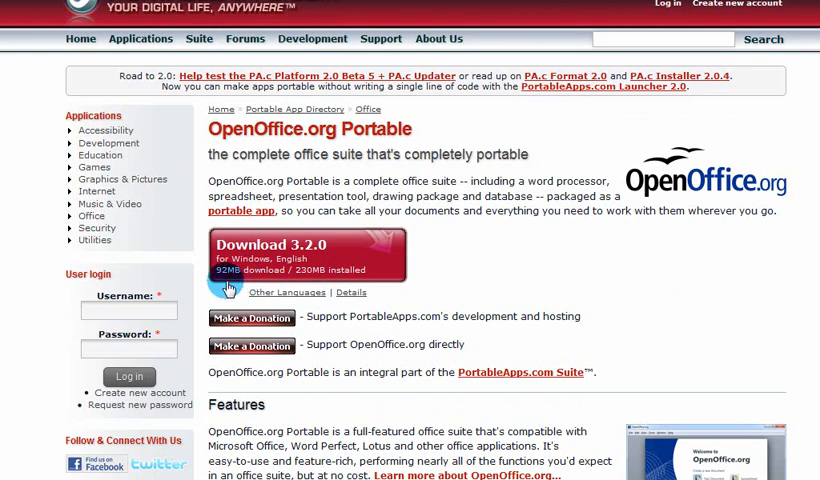
pyautogui.moveTo(284, 280)
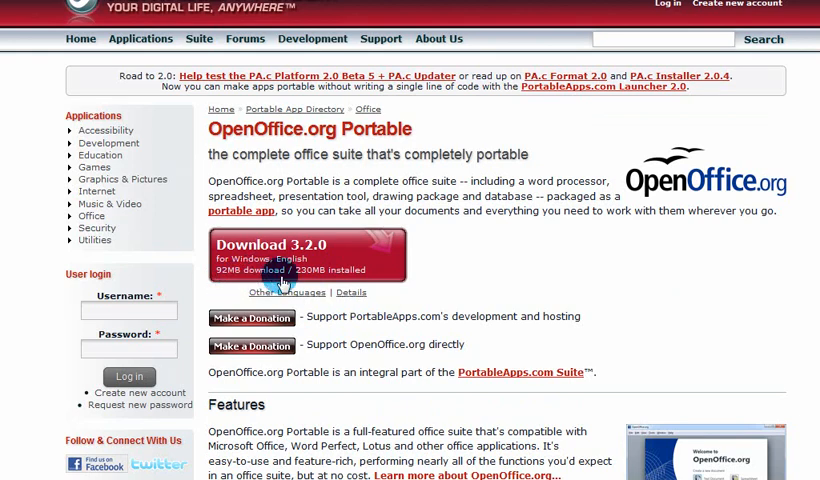
pyautogui.moveTo(316, 280)
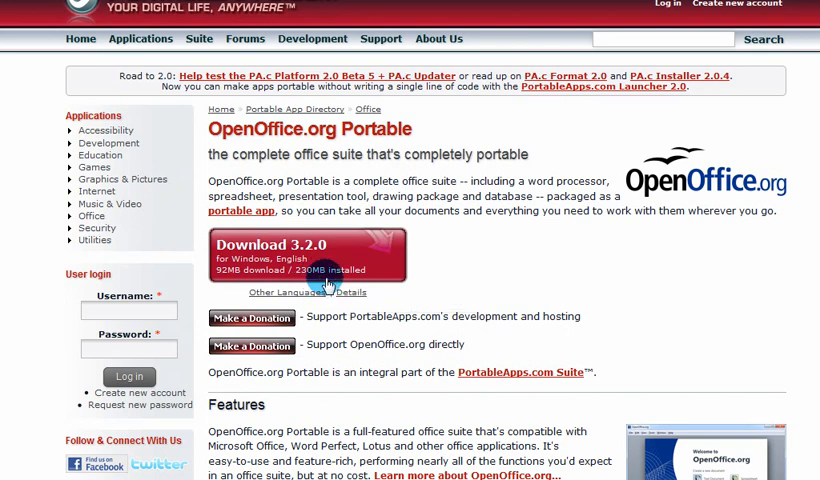
pyautogui.moveTo(352, 304)
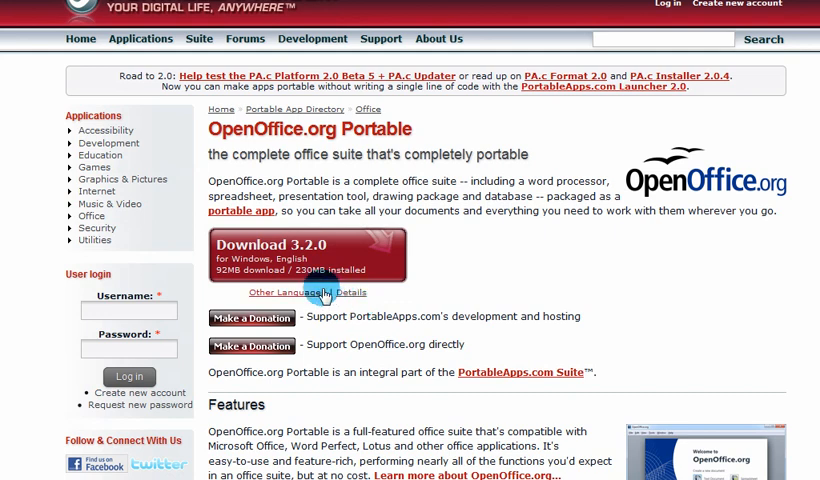
pyautogui.moveTo(310, 276)
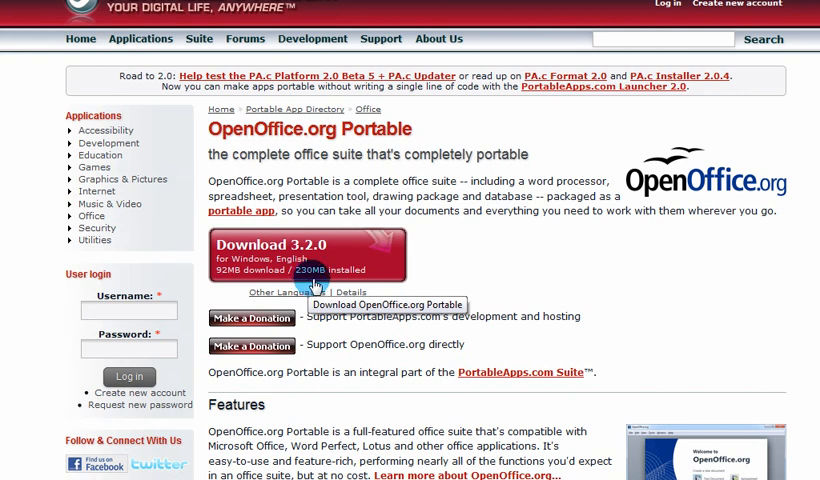
pyautogui.moveTo(330, 288)
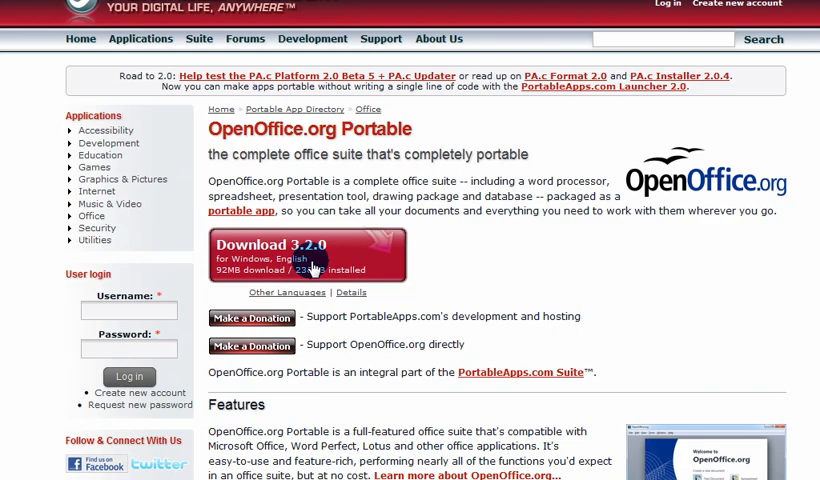
# - Start the 3.2.0 download, then cancel the SourceForge save prompt for the installer
pyautogui.click(310, 256)
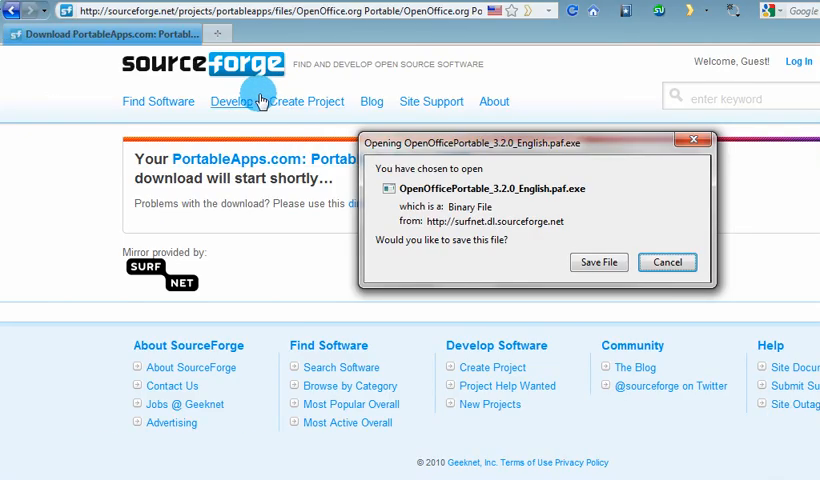
pyautogui.moveTo(490, 188)
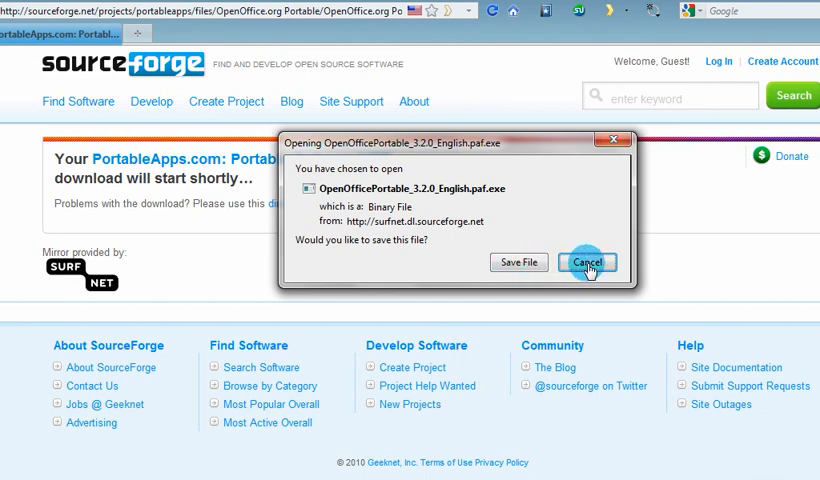
pyautogui.click(588, 262)
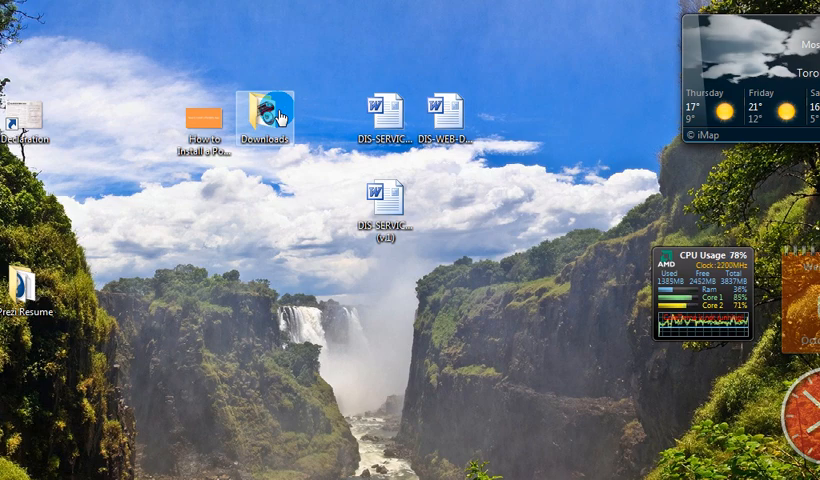
# - Run OpenOfficePortable_3.2.0_English.paf from Downloads and allow it past the security warning
pyautogui.doubleClick(264, 110)
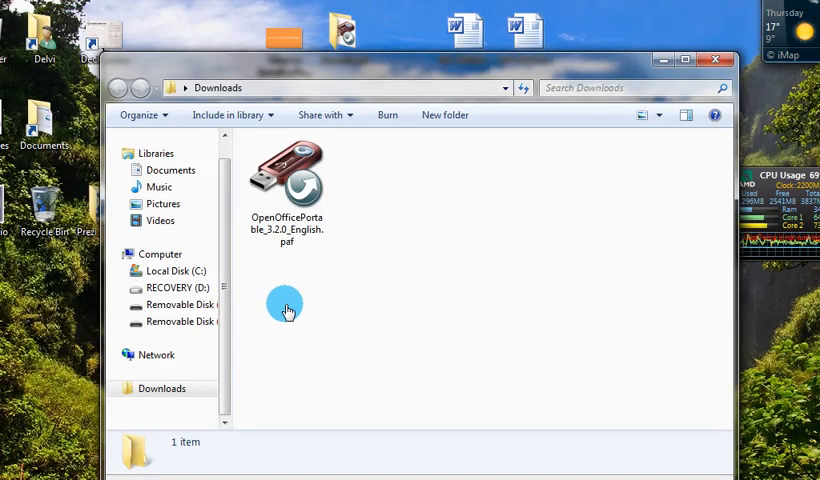
pyautogui.moveTo(312, 256)
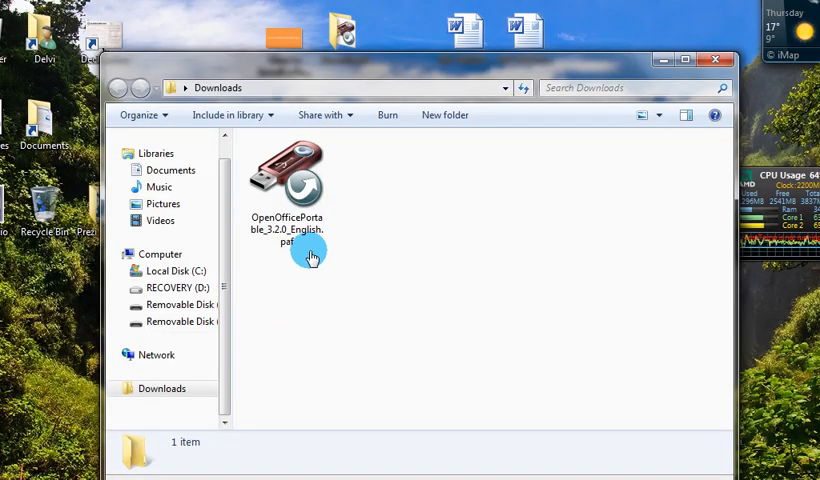
pyautogui.click(288, 184)
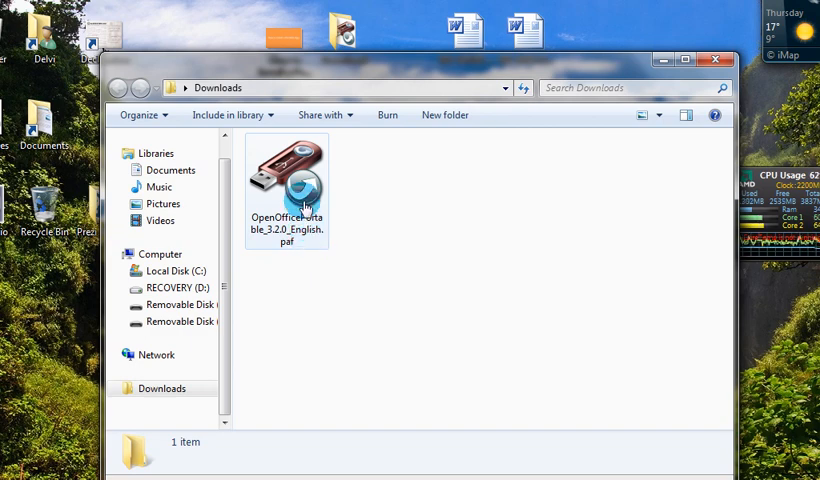
pyautogui.doubleClick(288, 176)
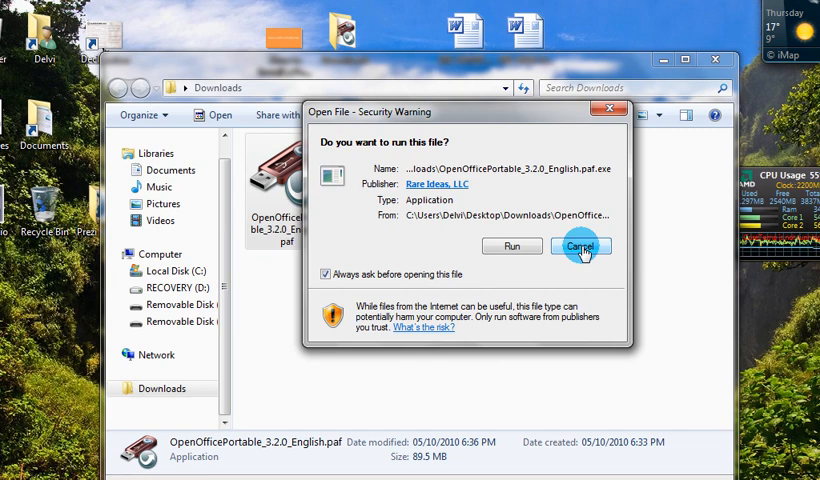
pyautogui.moveTo(512, 246)
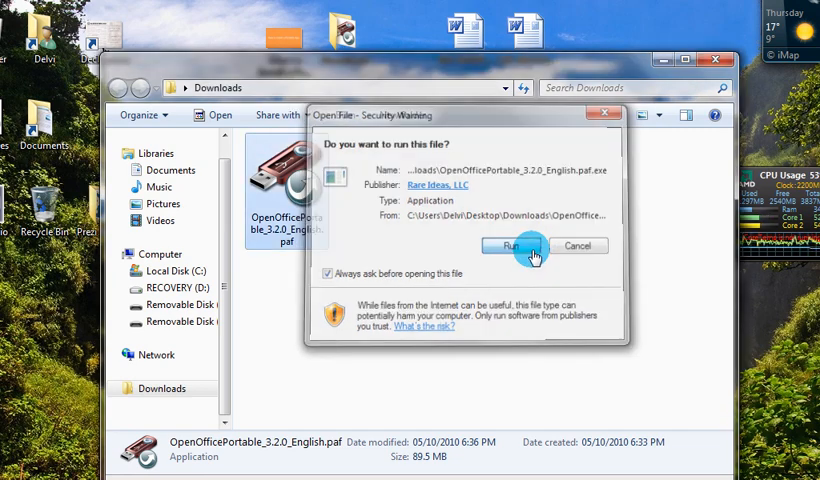
pyautogui.click(510, 246)
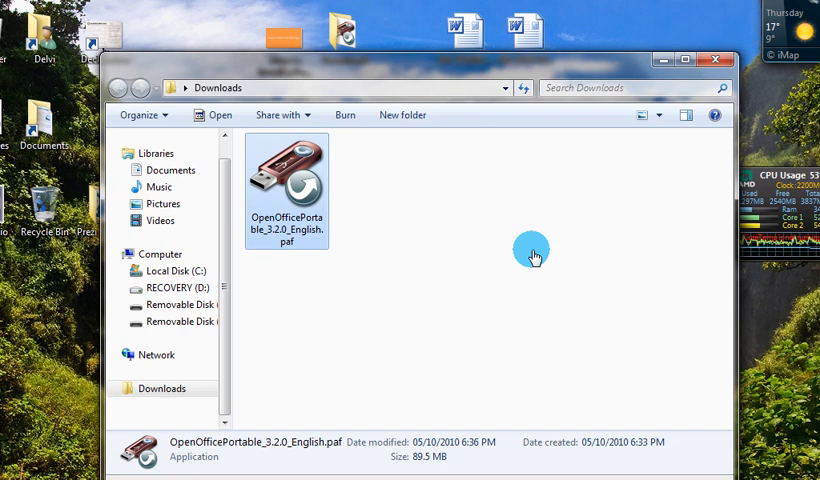
# - Point the installer to an OpenOfficePortable folder on the Removable Disk and start installing
pyautogui.doubleClick(286, 186)
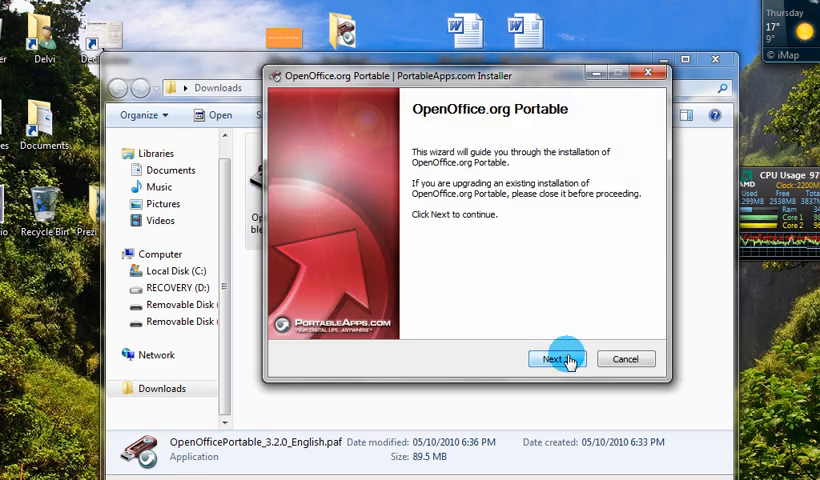
pyautogui.click(556, 358)
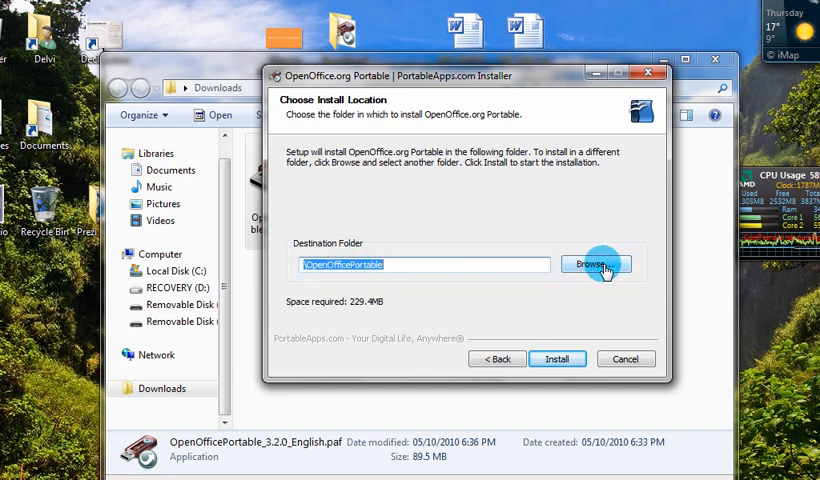
pyautogui.click(596, 264)
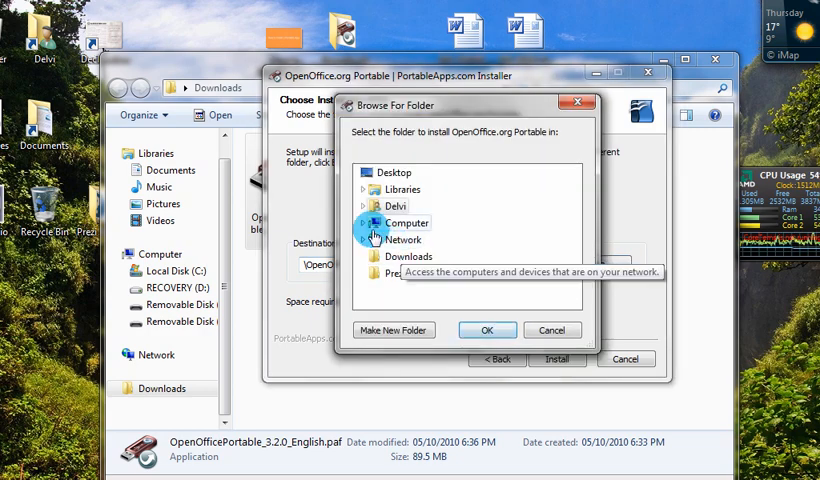
pyautogui.click(378, 206)
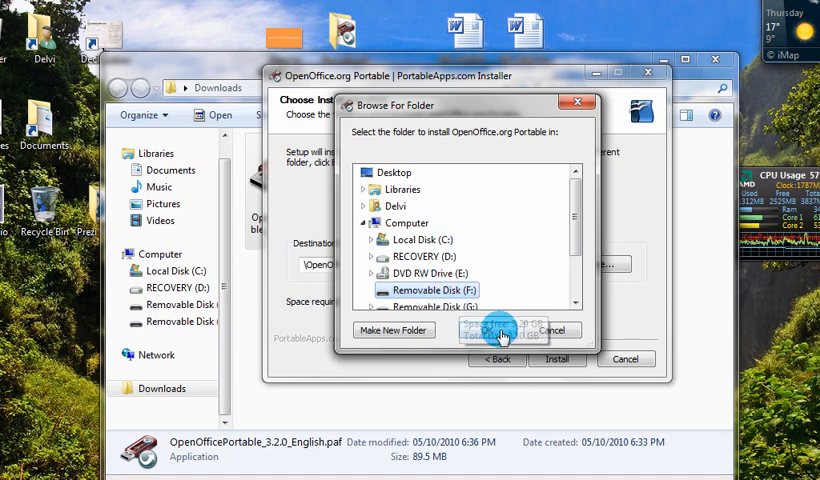
pyautogui.click(494, 330)
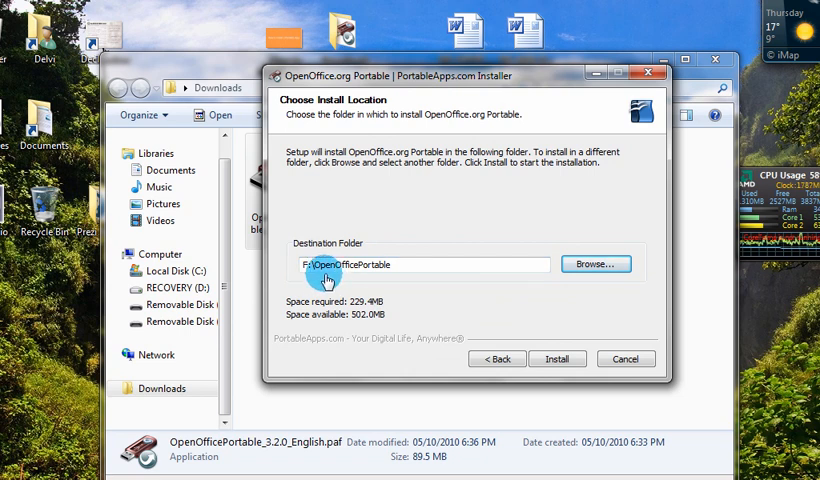
pyautogui.moveTo(408, 284)
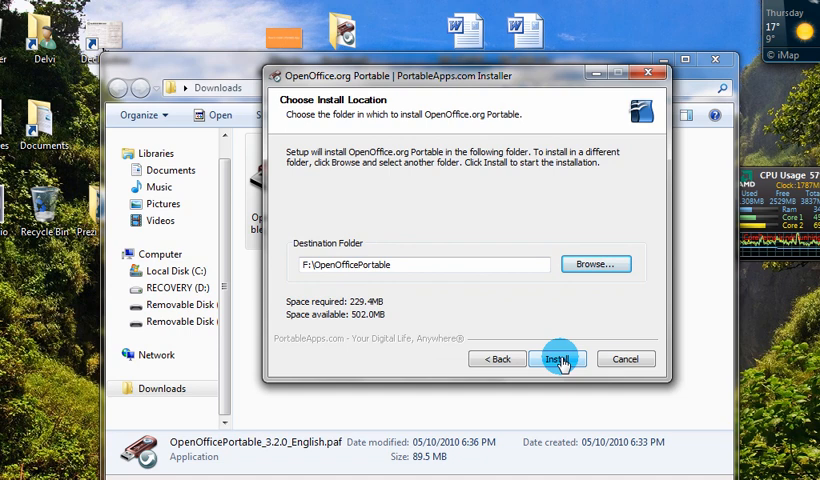
pyautogui.click(558, 360)
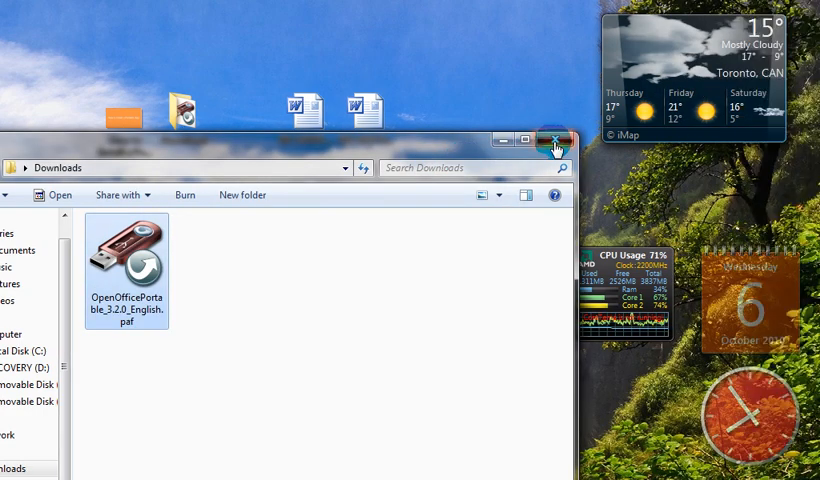
pyautogui.moveTo(552, 140)
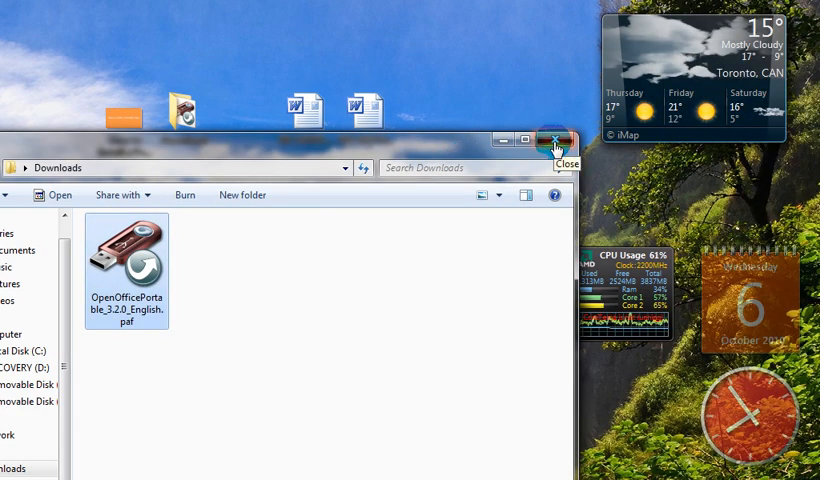
# - Close Downloads, show the Computer drive list and check the removable disks' free space
pyautogui.click(550, 140)
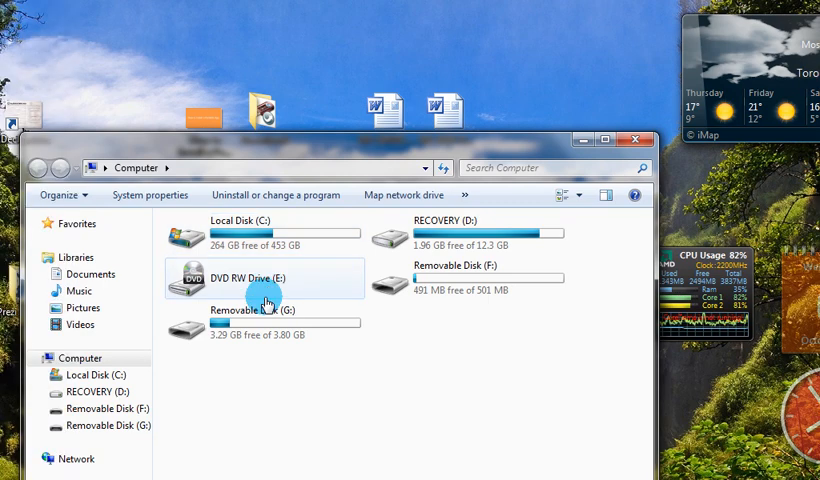
pyautogui.click(470, 278)
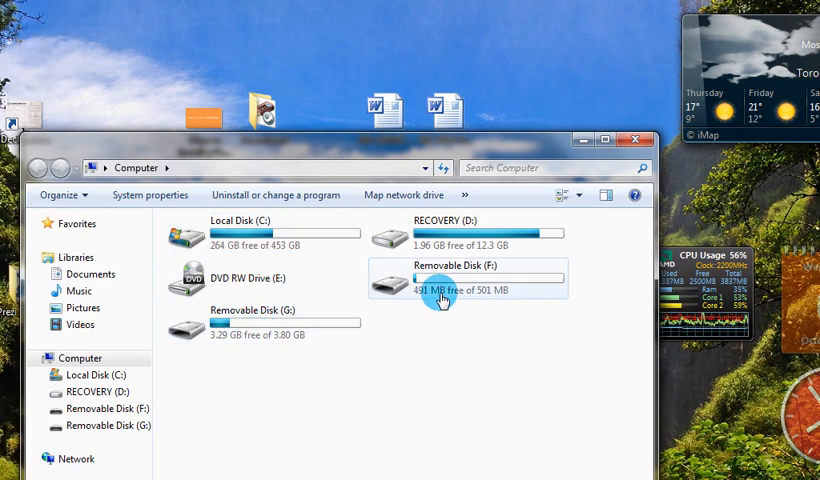
pyautogui.moveTo(446, 296)
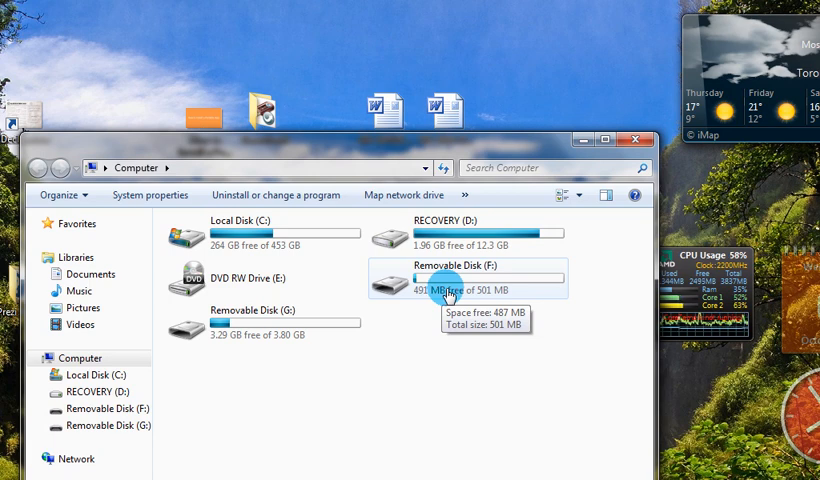
pyautogui.moveTo(250, 348)
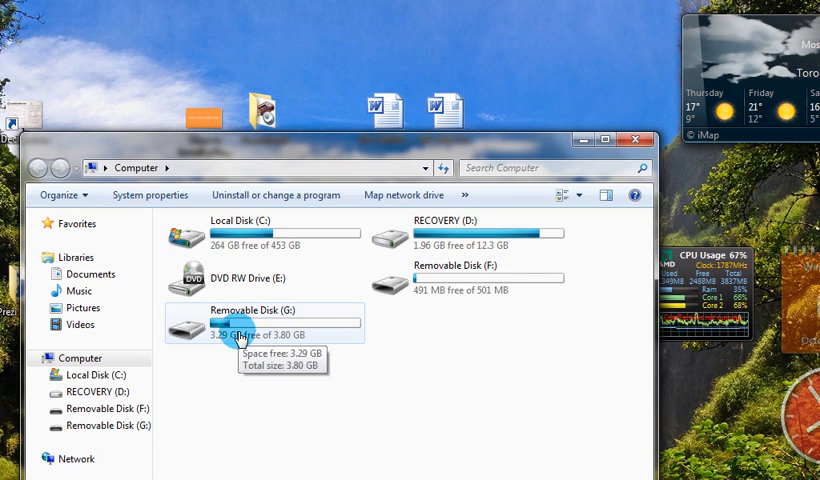
# - Browse OpenOfficePortable on Removable Disk (G:) with its launcher executables, then close to the desktop
pyautogui.doubleClick(250, 324)
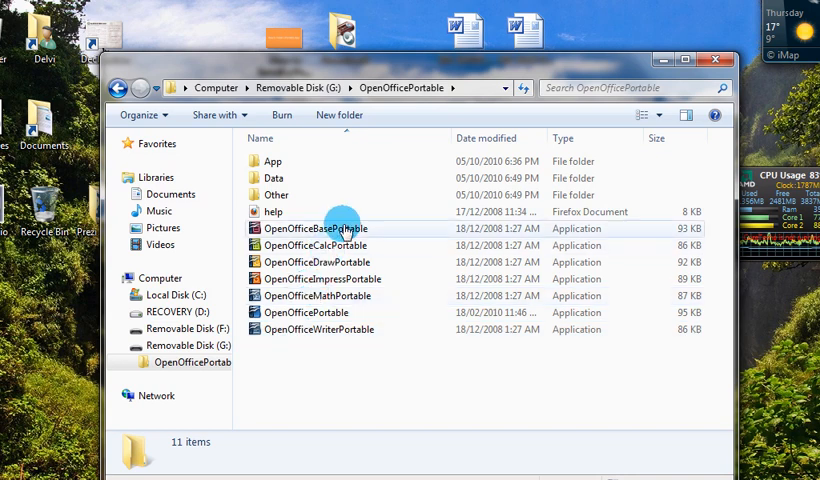
pyautogui.moveTo(346, 350)
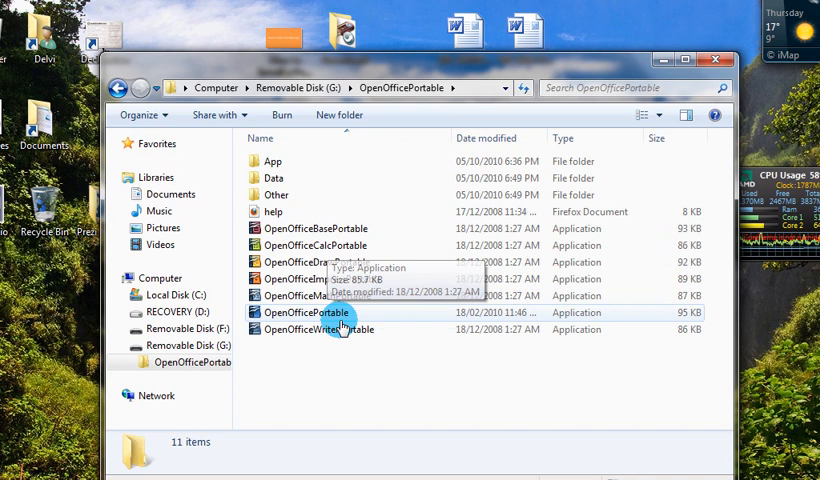
pyautogui.moveTo(356, 328)
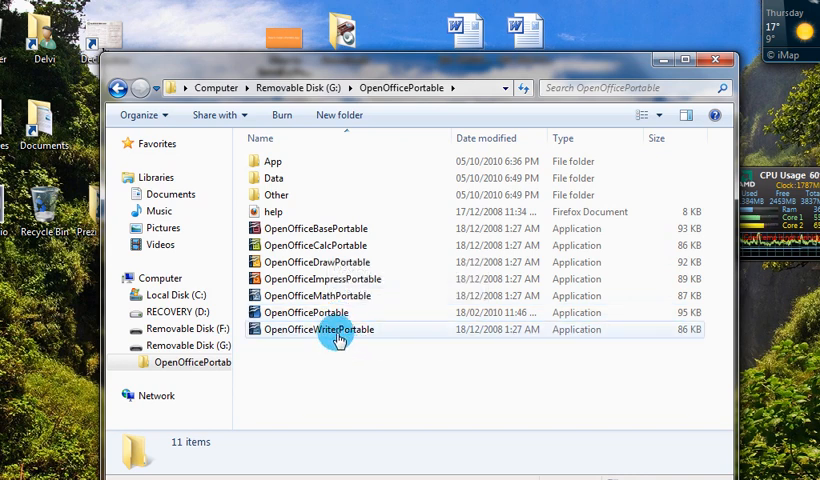
pyautogui.moveTo(336, 328)
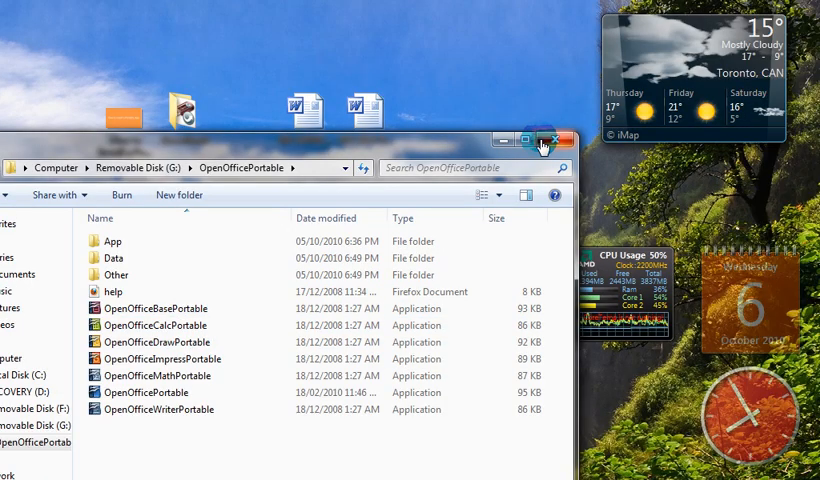
pyautogui.click(556, 140)
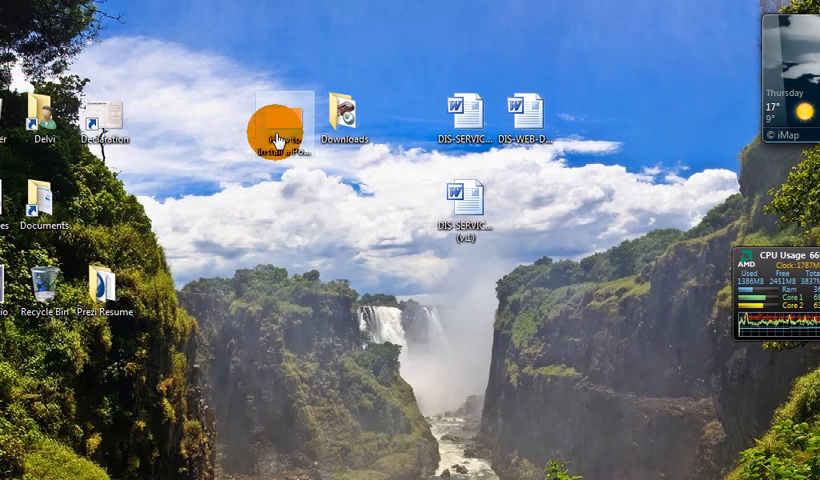
pyautogui.doubleClick(274, 120)
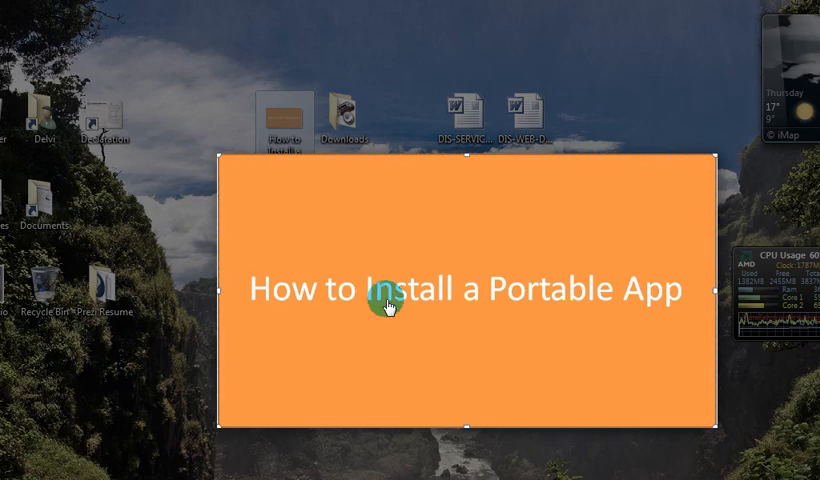